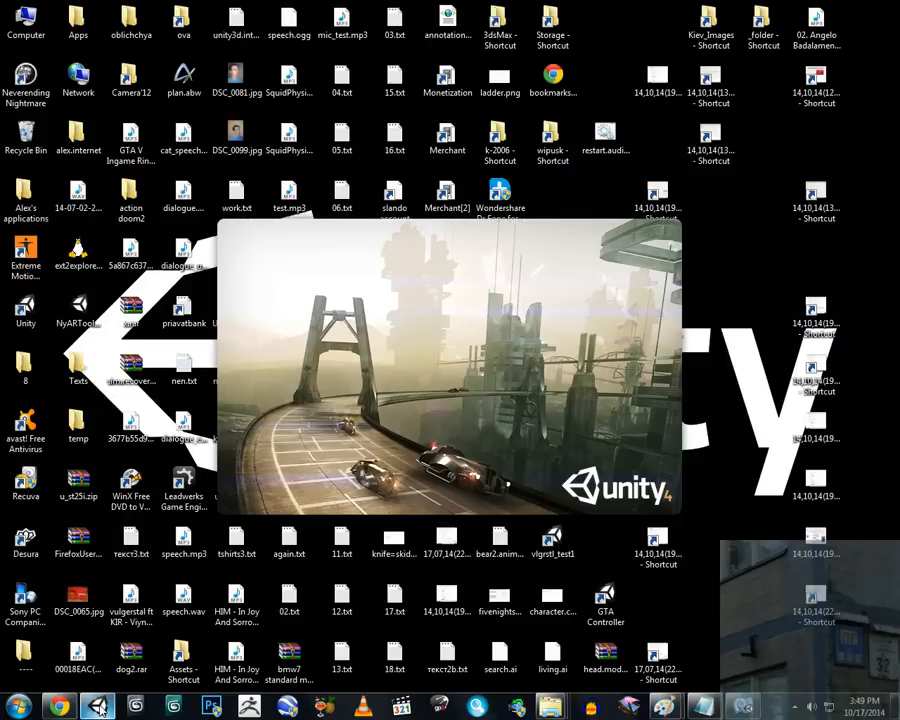
- Bring Unity forward and let the Five Nights at Freddy's project load
{"action": "left_click", "coordinate": [99, 703]}
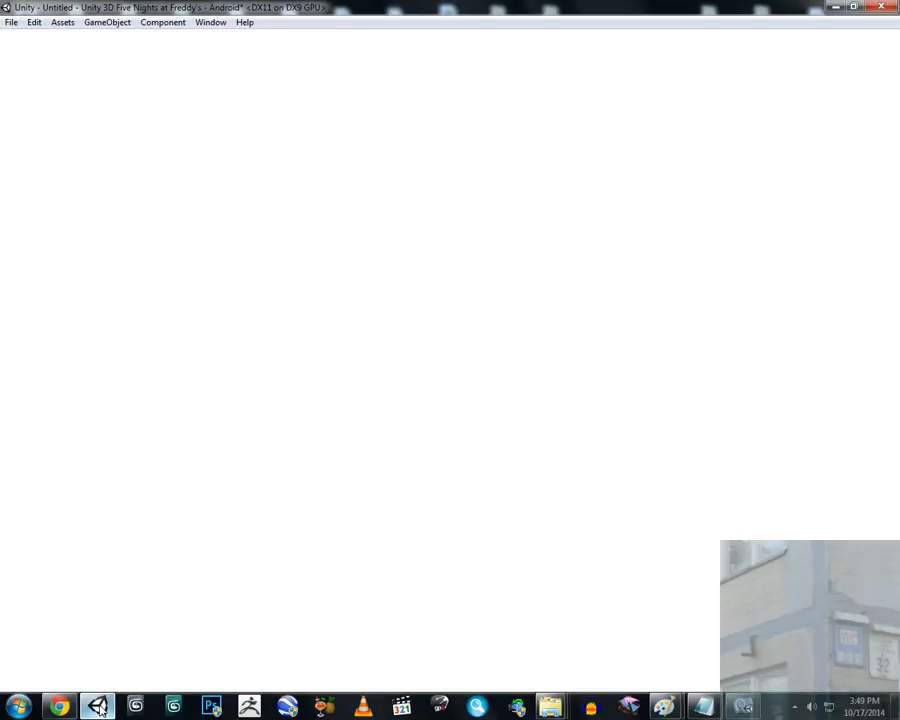
{"action": "left_click", "coordinate": [97, 703]}
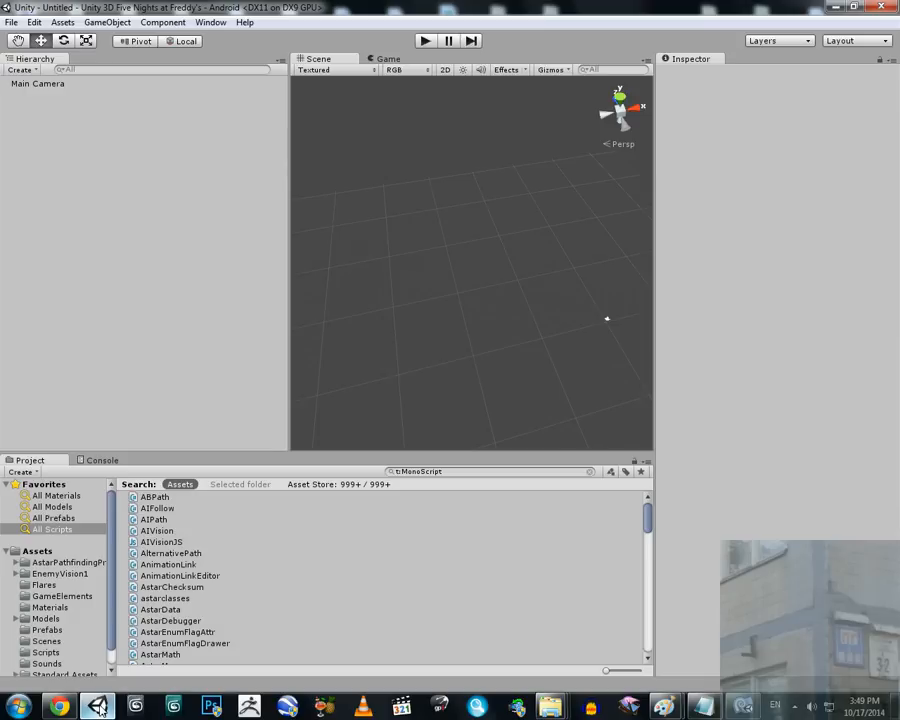
{"action": "mouse_move", "coordinate": [332, 509]}
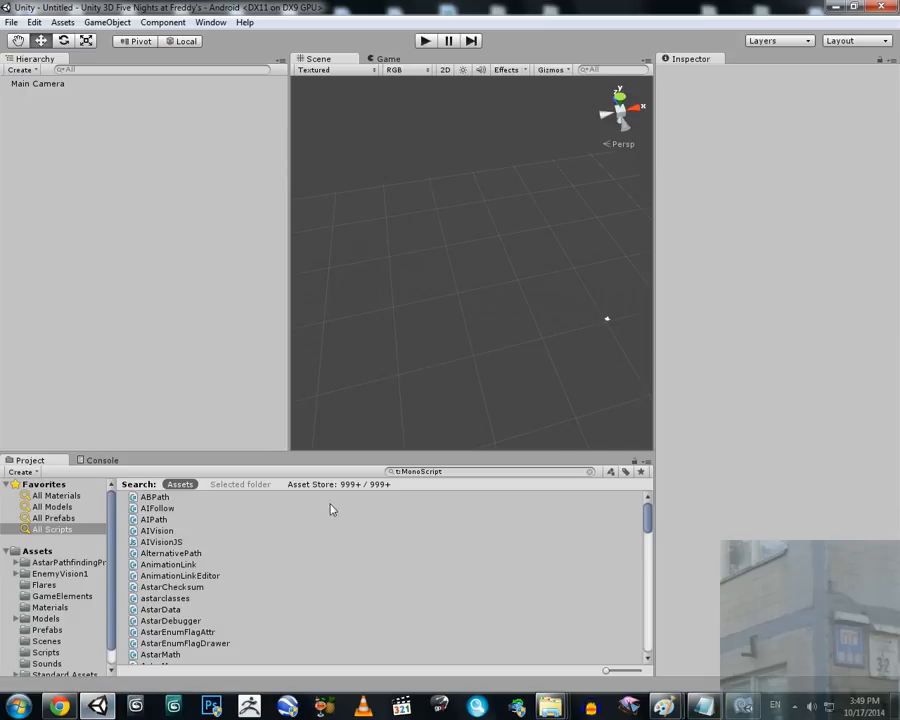
{"action": "mouse_move", "coordinate": [522, 263]}
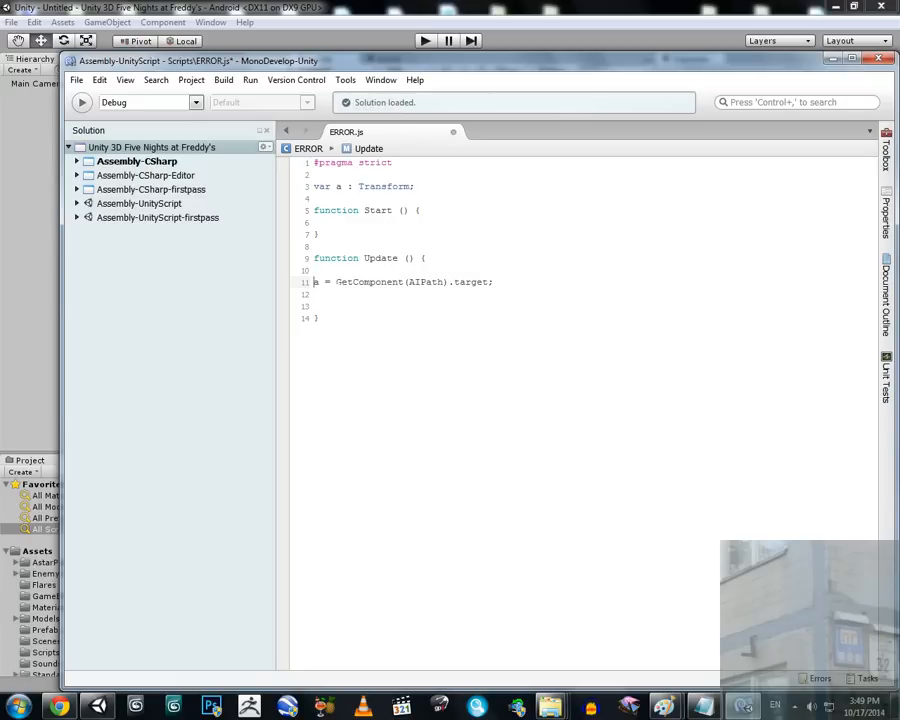
{"action": "mouse_move", "coordinate": [197, 170]}
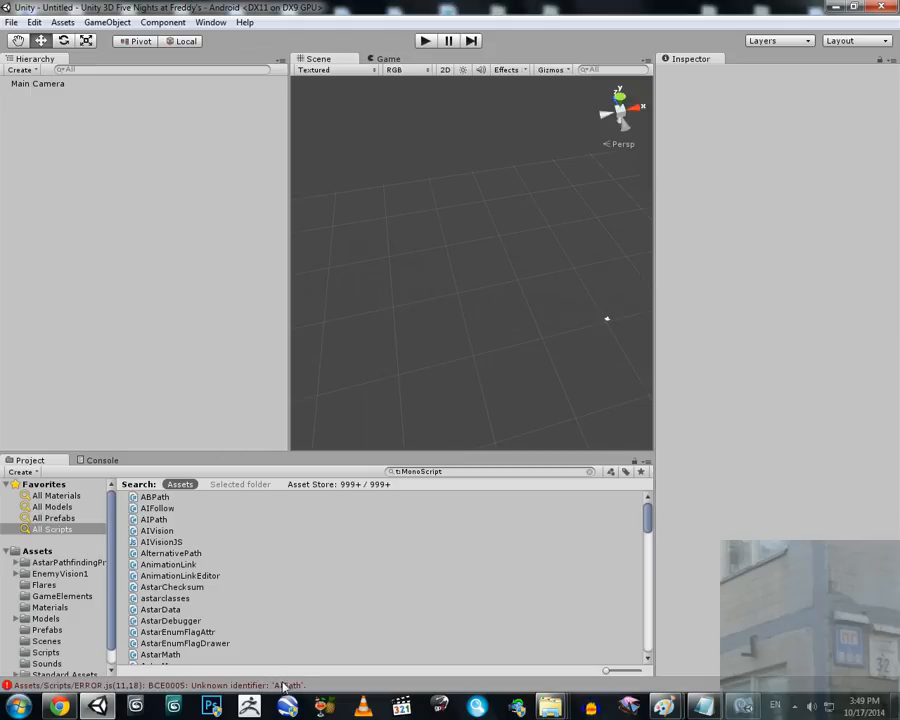
{"action": "mouse_move", "coordinate": [286, 683]}
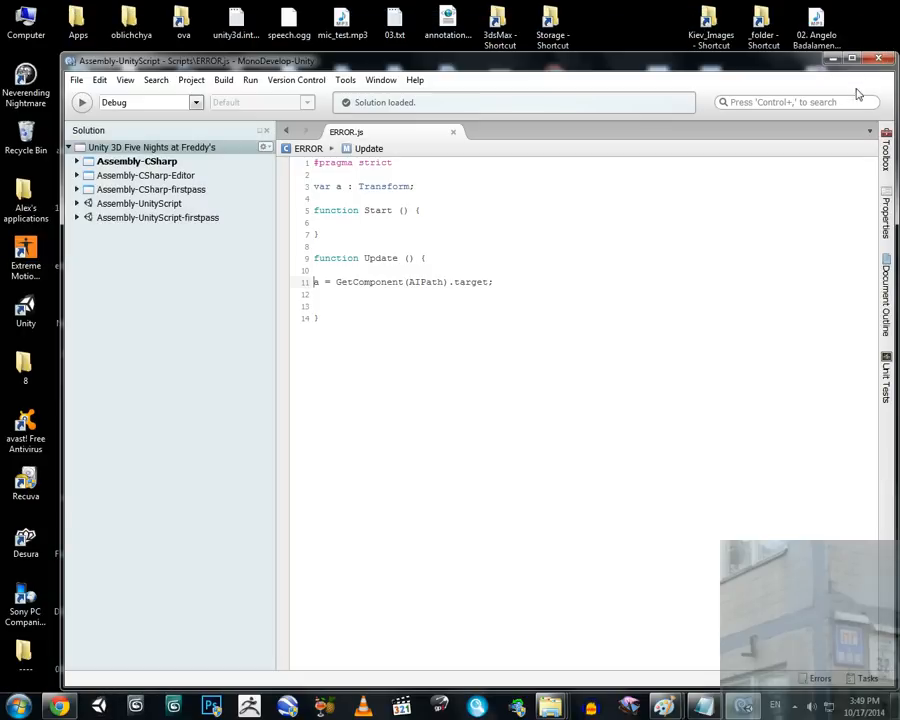
{"action": "mouse_move", "coordinate": [187, 598]}
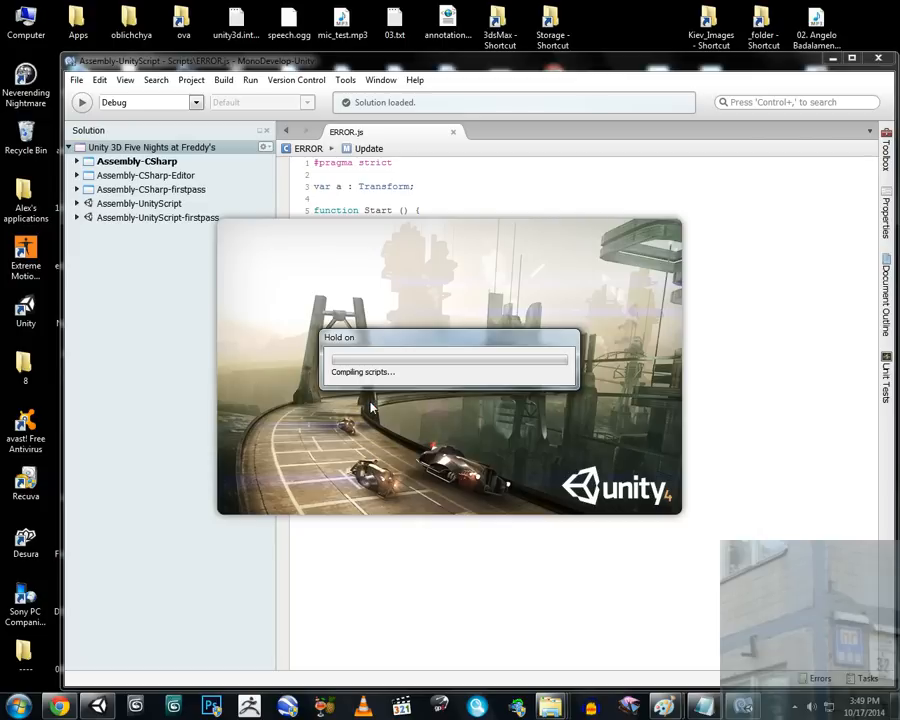
{"action": "mouse_move", "coordinate": [358, 411]}
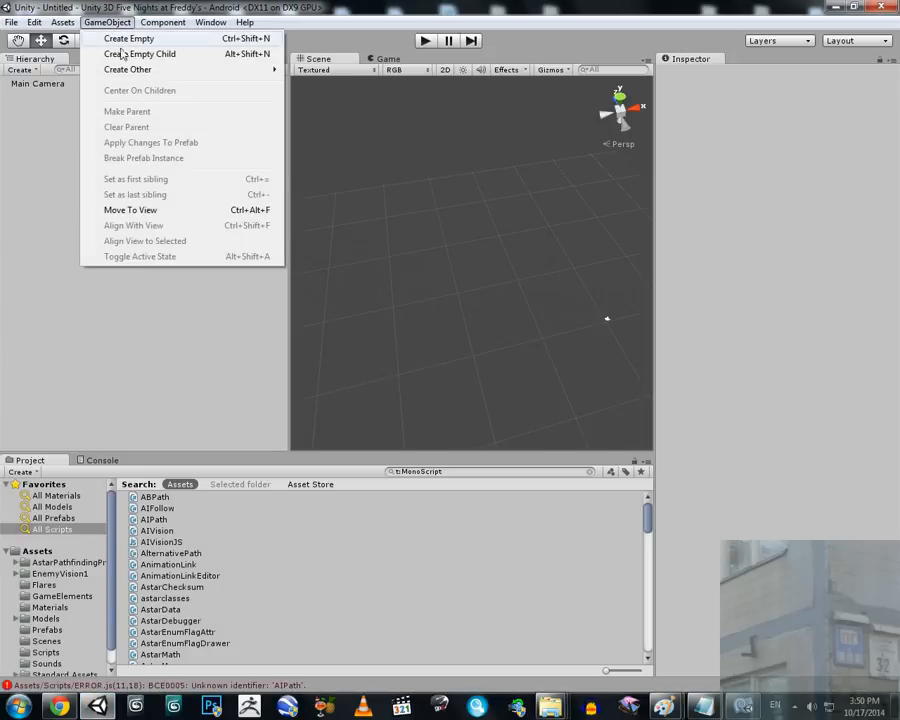
- Create a Cube and dismiss the refusals to attach the AIVision and AstarDebugger scripts
{"action": "left_click", "coordinate": [133, 74]}
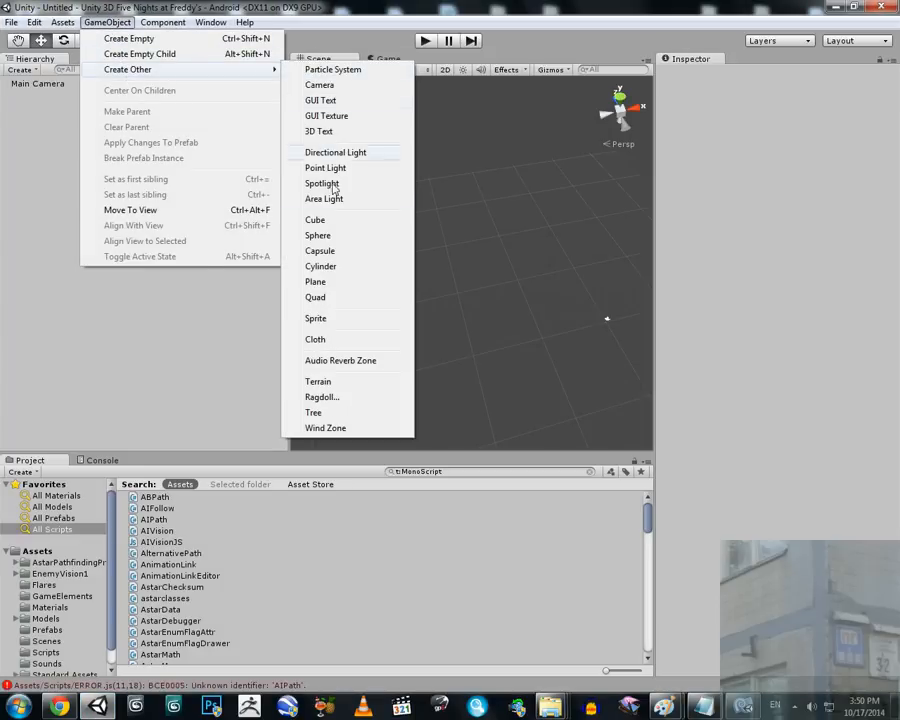
{"action": "left_click", "coordinate": [315, 219]}
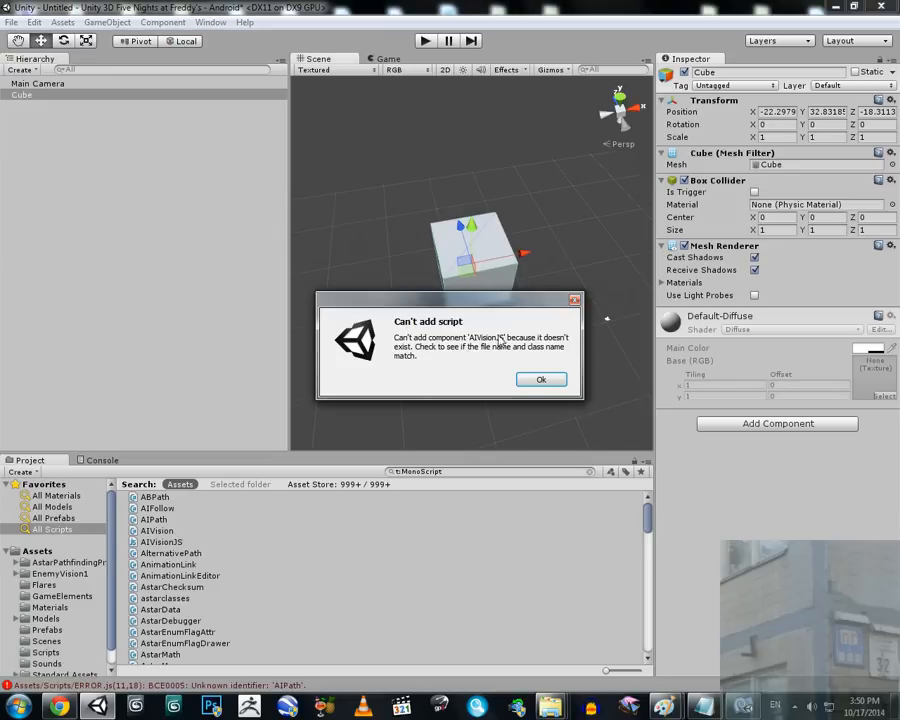
{"action": "left_click", "coordinate": [541, 379]}
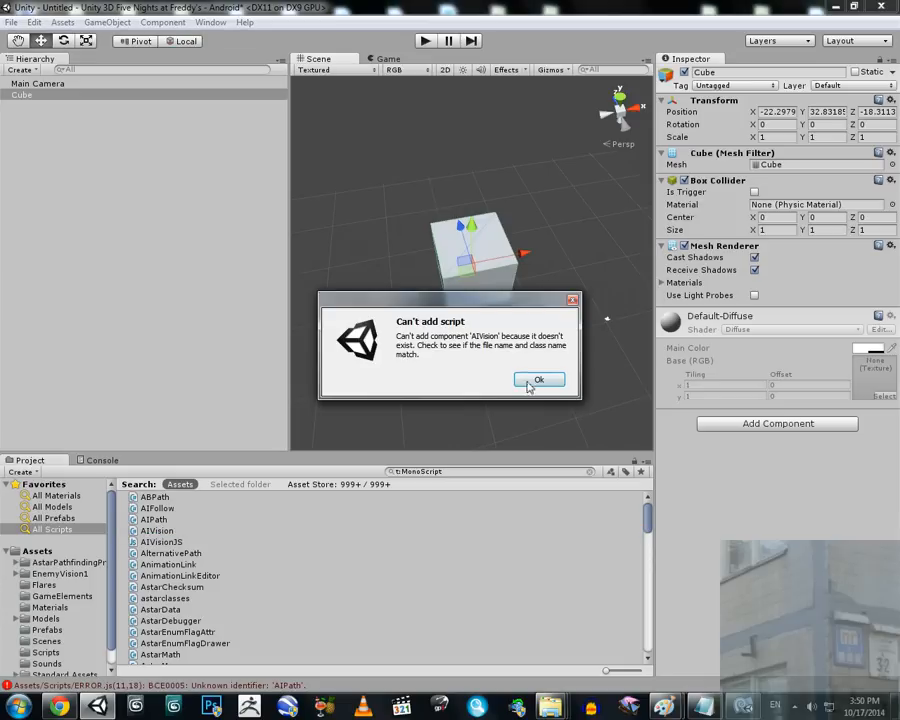
{"action": "left_click", "coordinate": [538, 379]}
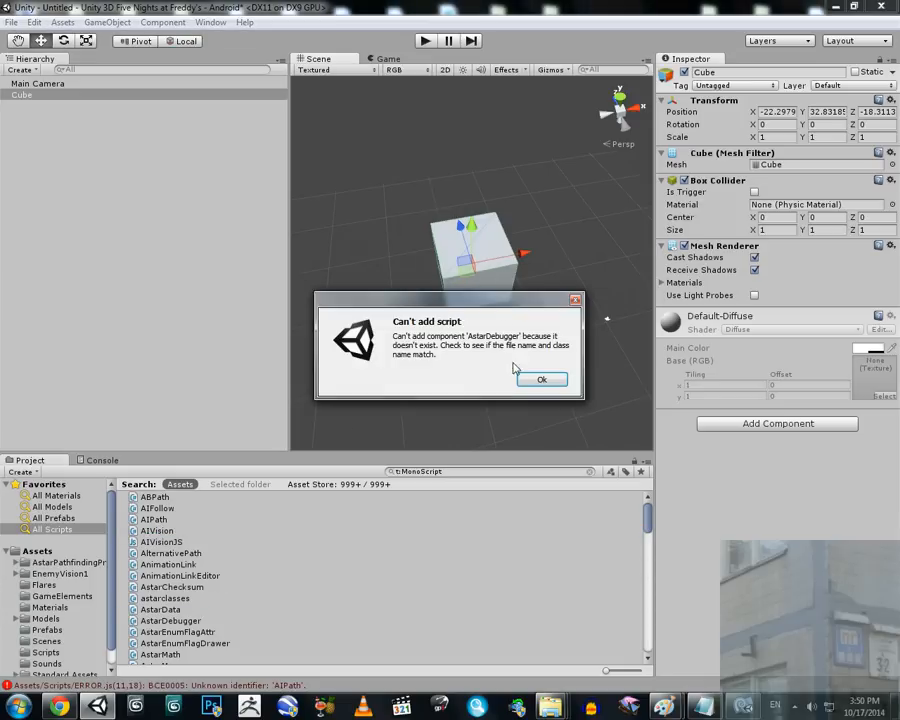
{"action": "left_click", "coordinate": [542, 379]}
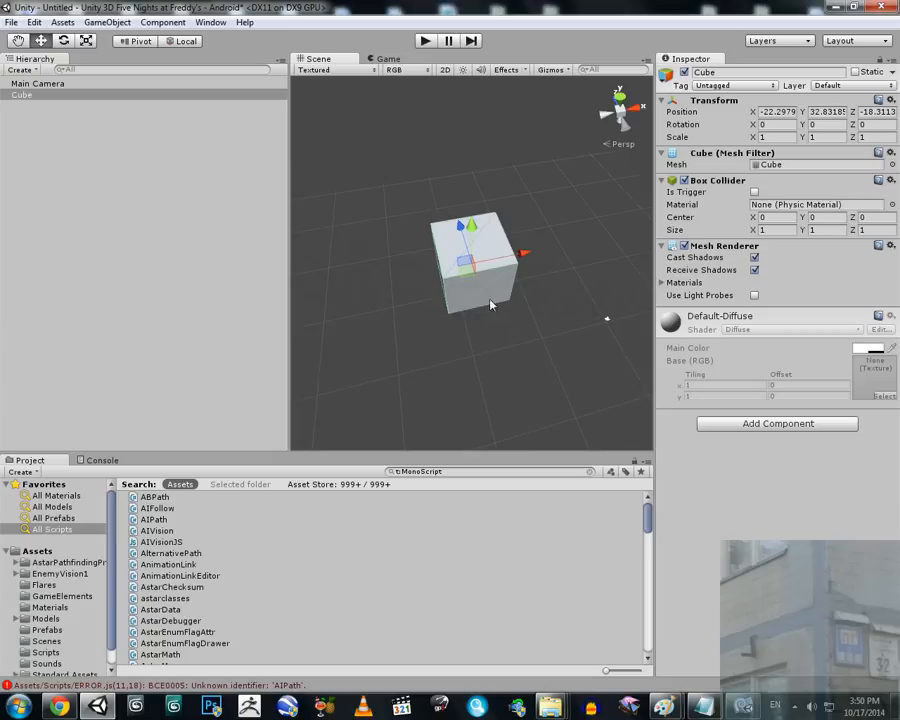
{"action": "mouse_move", "coordinate": [568, 341]}
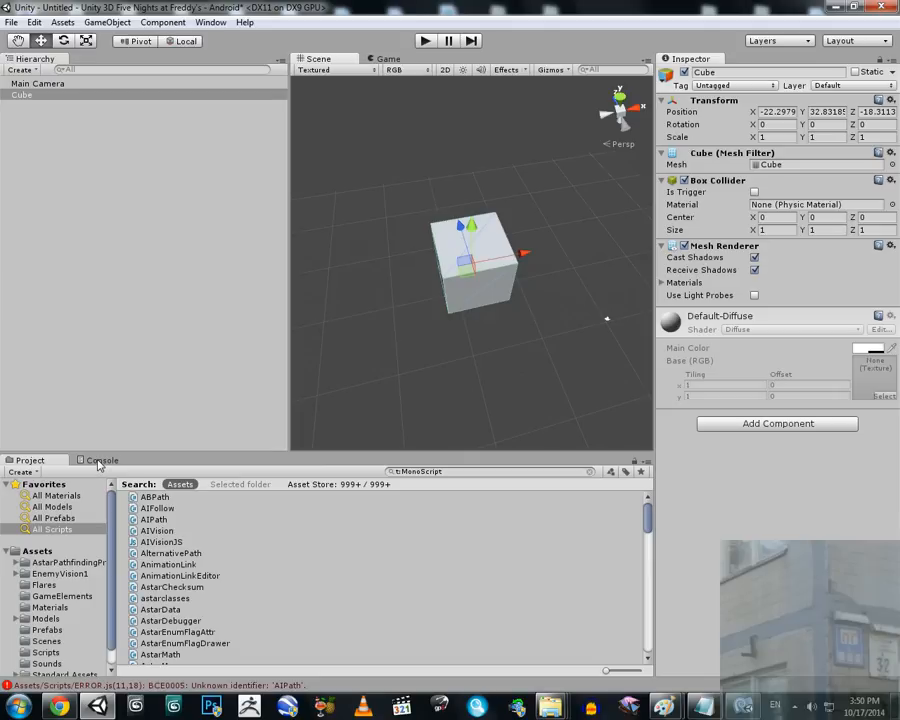
- Check the Console's AIPath error, then inspect the AIVision and AIVisionJS script sources
{"action": "left_click", "coordinate": [100, 460]}
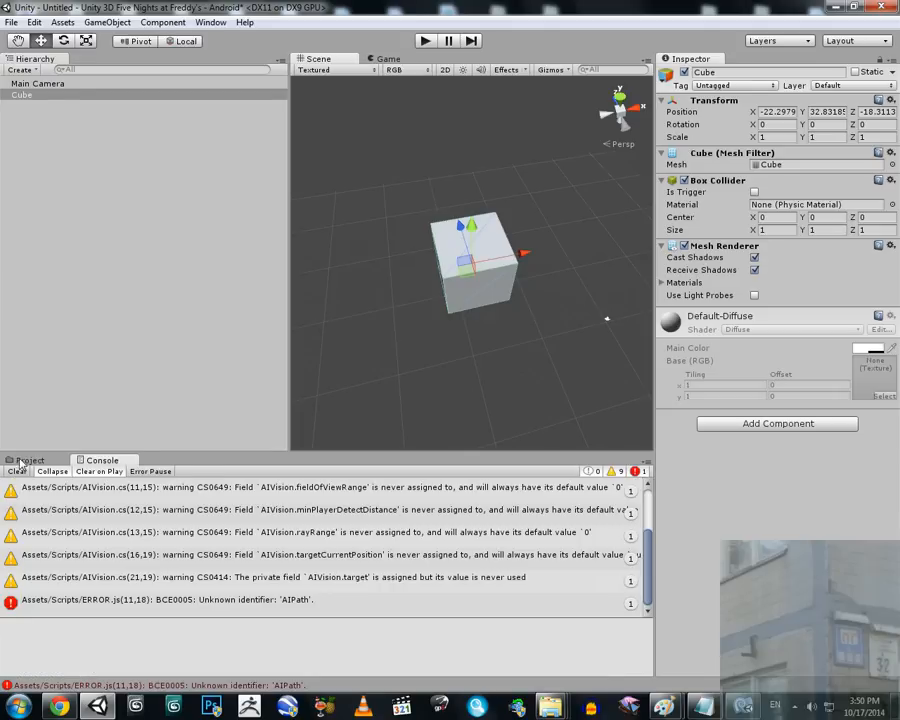
{"action": "left_click", "coordinate": [166, 541]}
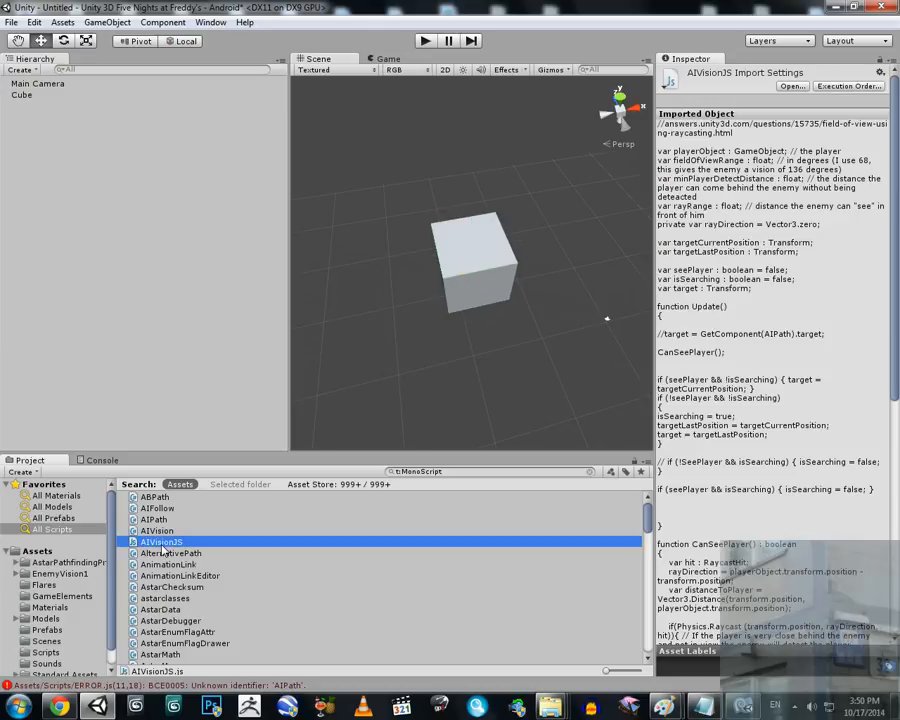
{"action": "mouse_move", "coordinate": [160, 541]}
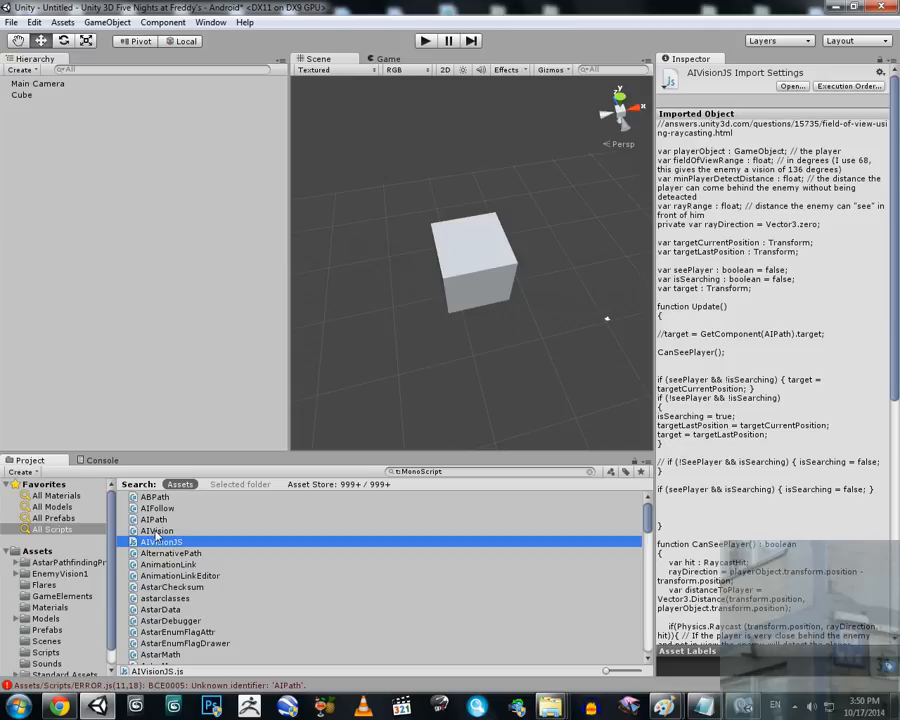
{"action": "left_click", "coordinate": [157, 530]}
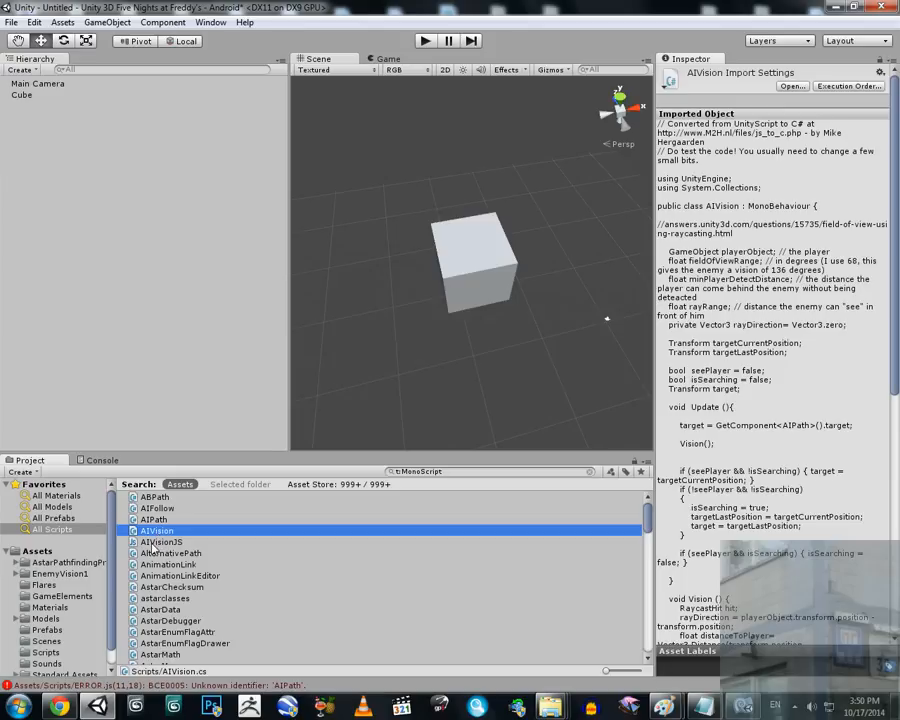
{"action": "left_click", "coordinate": [162, 541]}
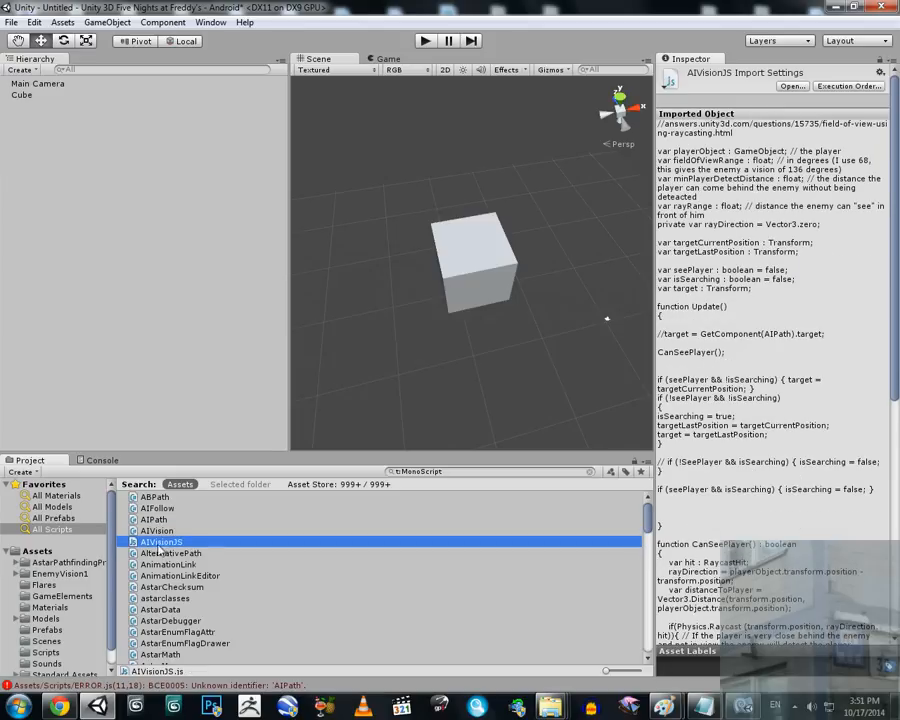
{"action": "mouse_move", "coordinate": [185, 541]}
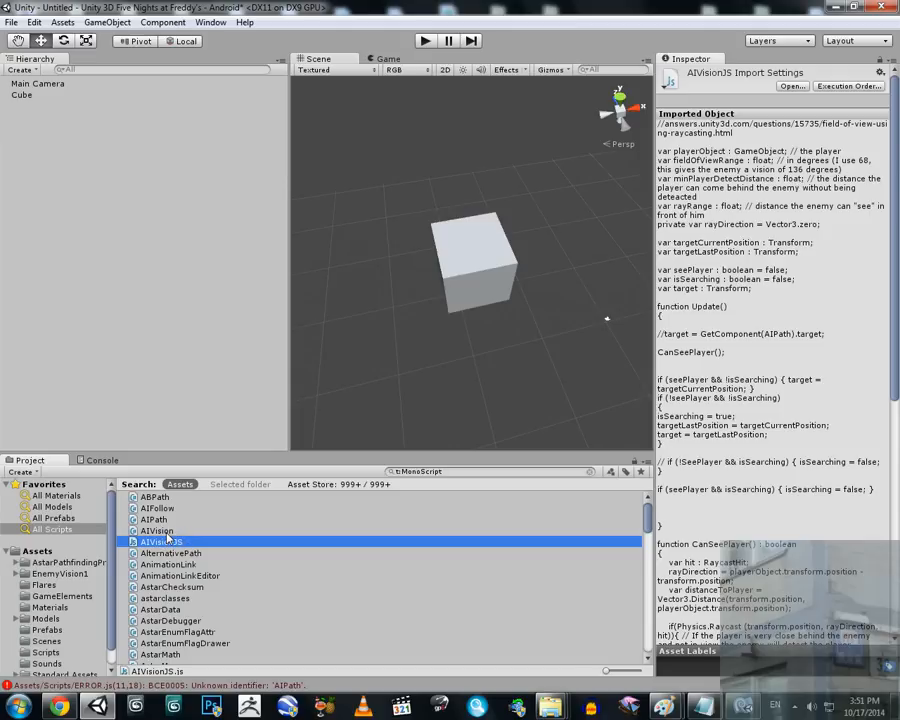
{"action": "mouse_move", "coordinate": [170, 541]}
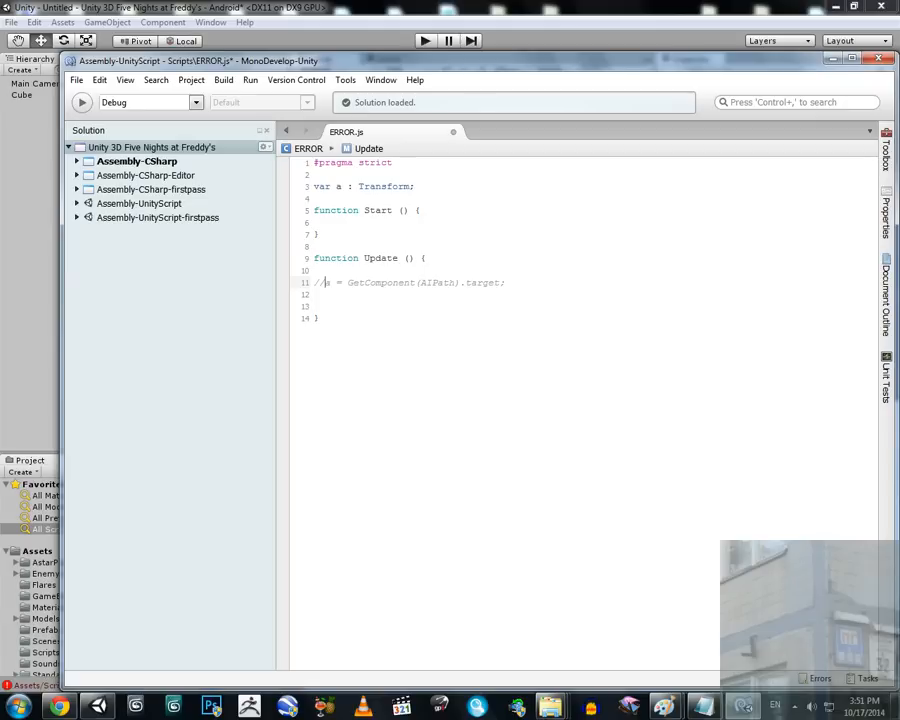
- Comment out line 11's GetComponent(AIPath) in ERROR.js and save
{"action": "left_click", "coordinate": [86, 78]}
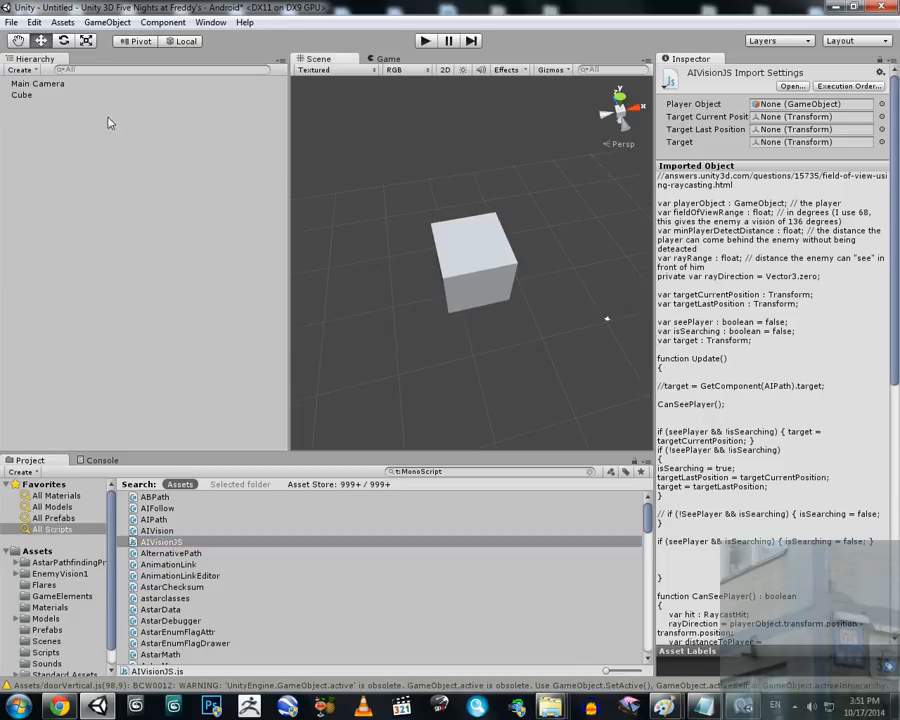
- Select the Cube to confirm its AIVision JS component with empty player and target fields
{"action": "left_click", "coordinate": [23, 98]}
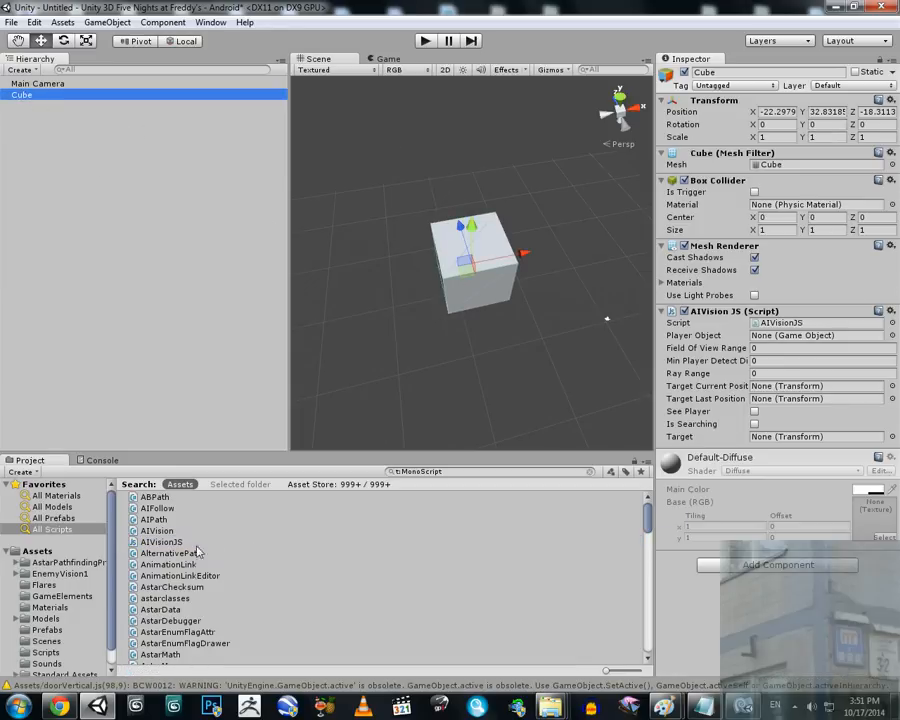